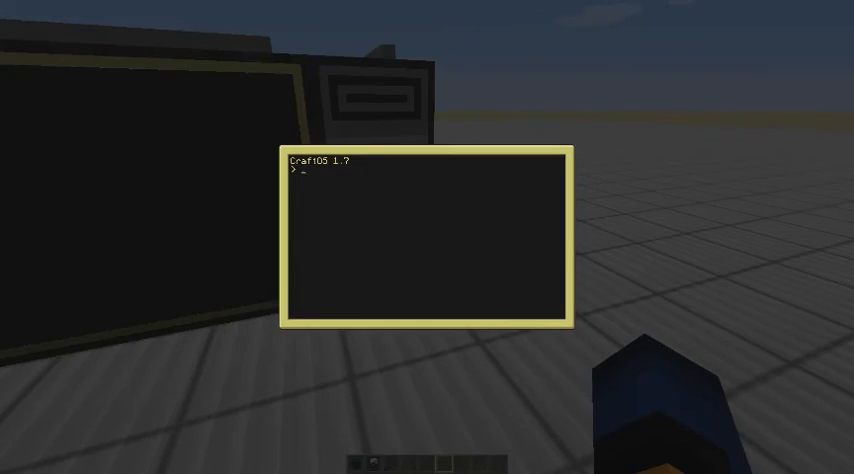
- Run the contents program from the CraftOS shell to start the inventory display
text(contents)
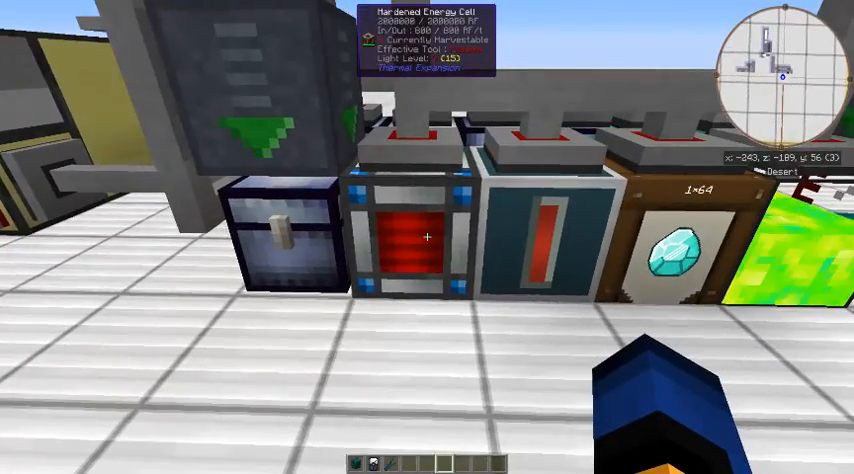
mouse_move(428, 236)
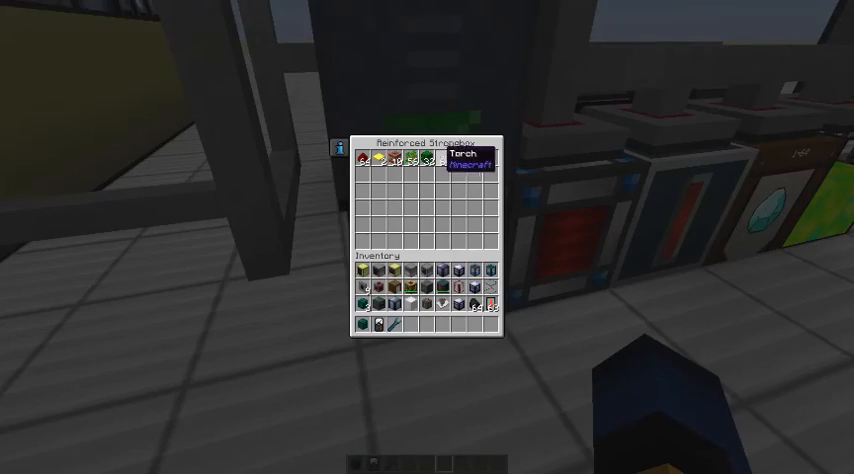
key(Escape)
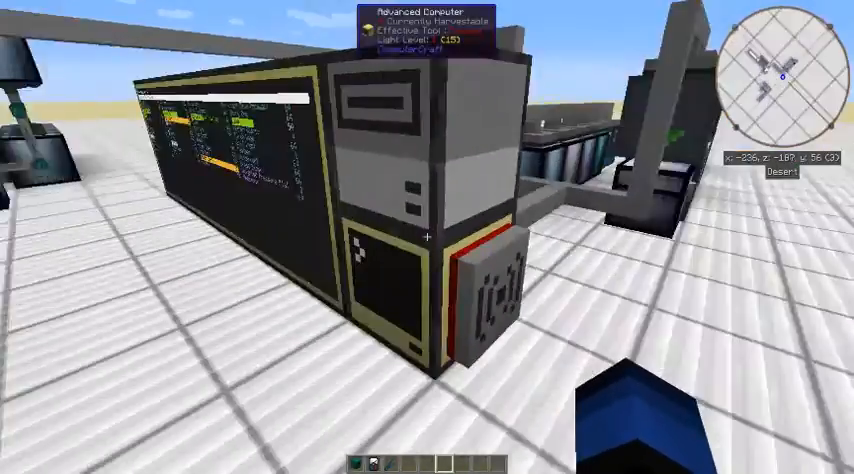
mouse_move(428, 236)
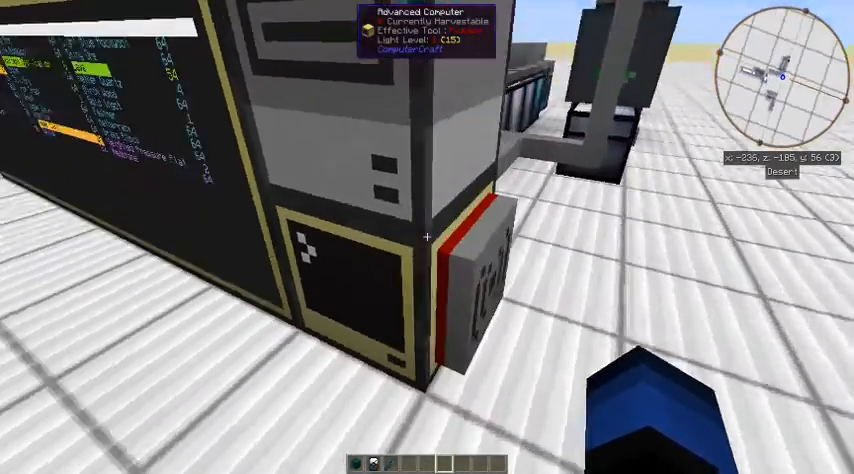
mouse_move(428, 236)
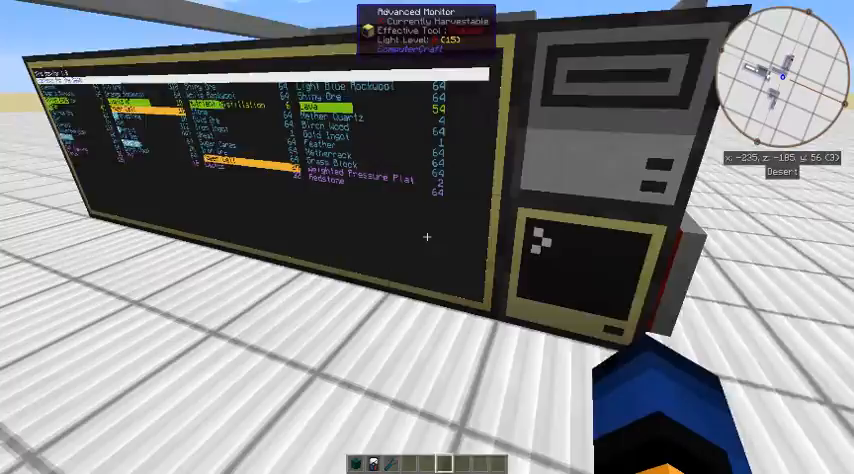
mouse_move(428, 236)
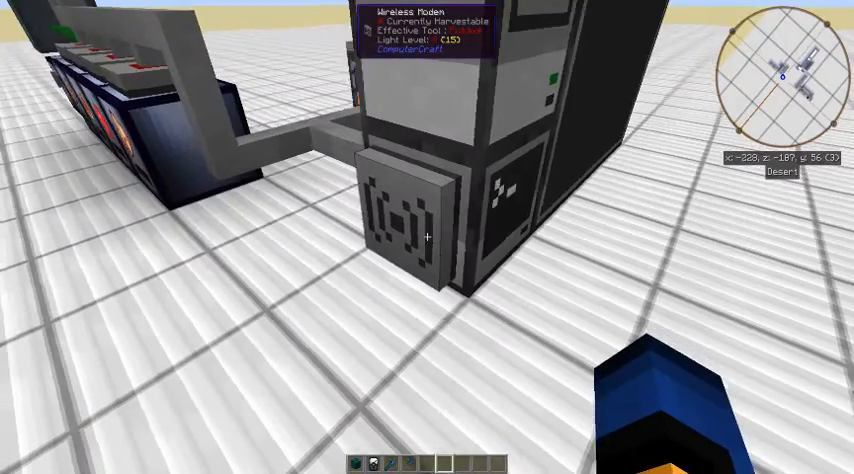
mouse_move(428, 236)
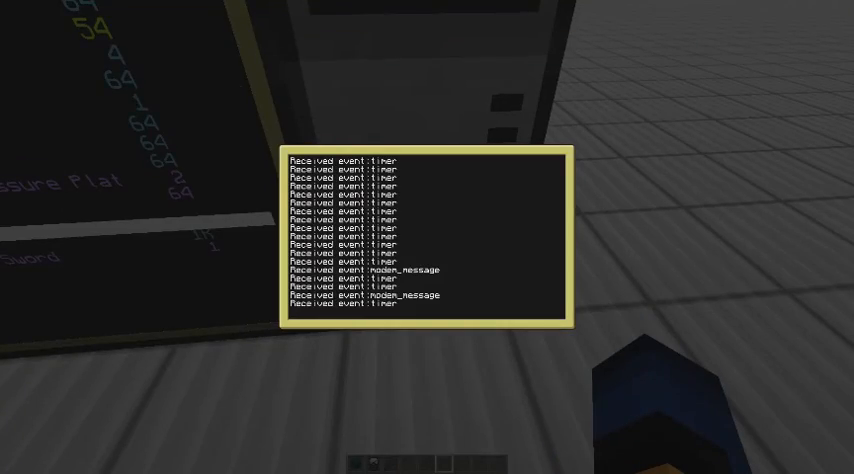
- Edit the program to set local mainChannel = 2; then save and exit the editor
text(edit)
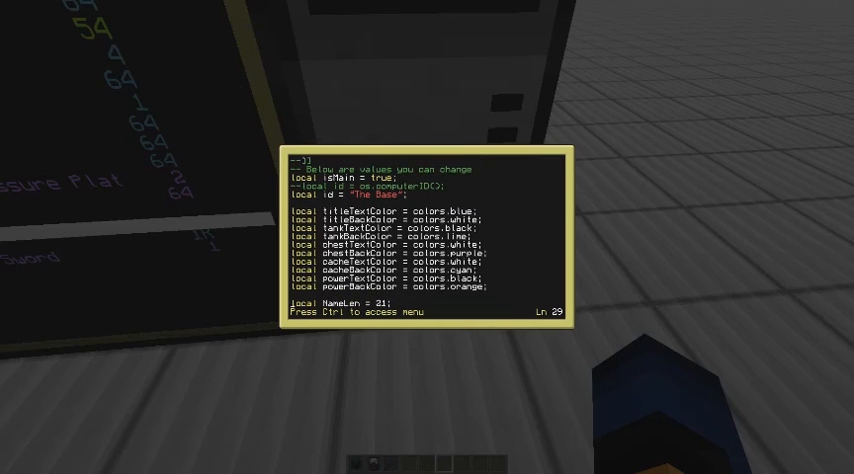
text(local mainChannel = 2;)
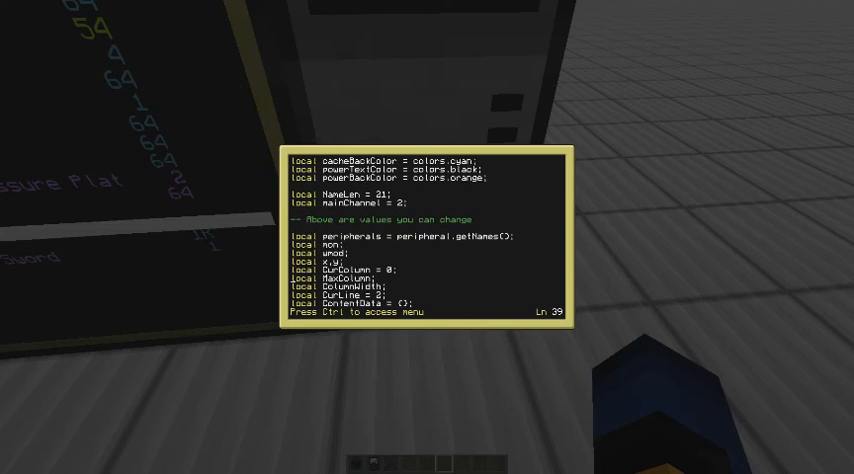
key(ctrl)
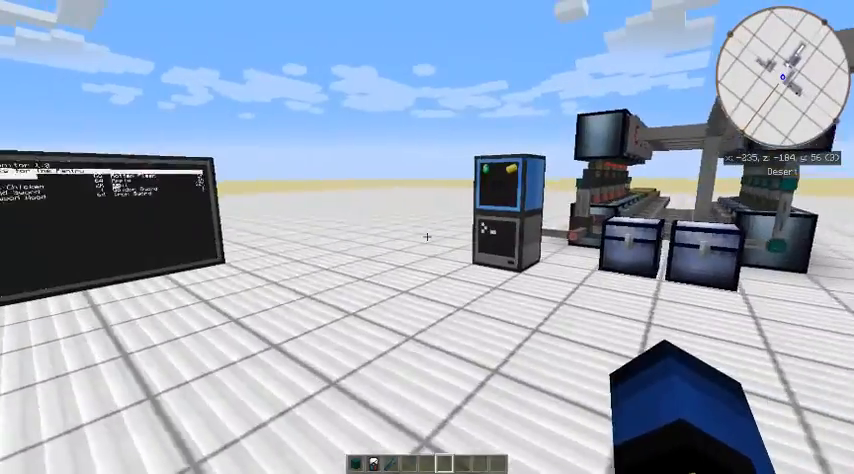
mouse_move(428, 236)
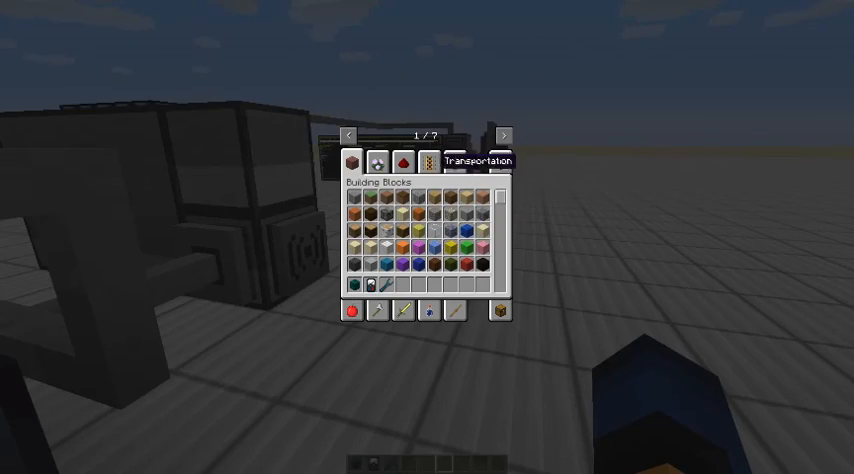
mouse_move(500, 172)
text(chic)
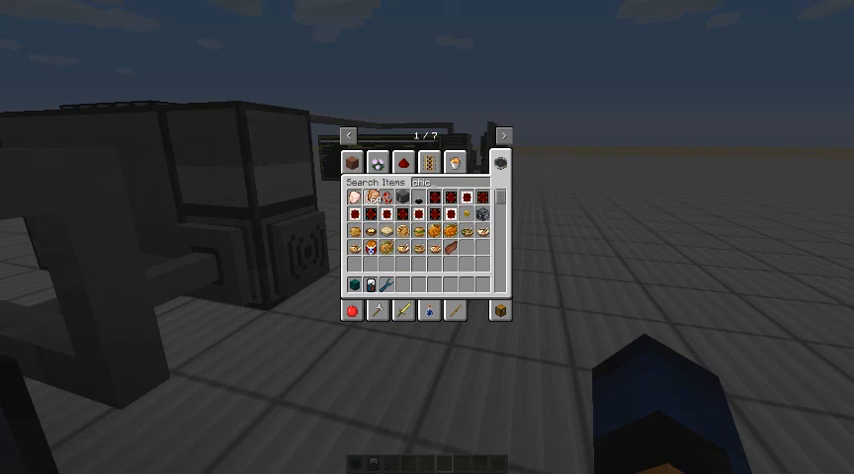
key(Escape)
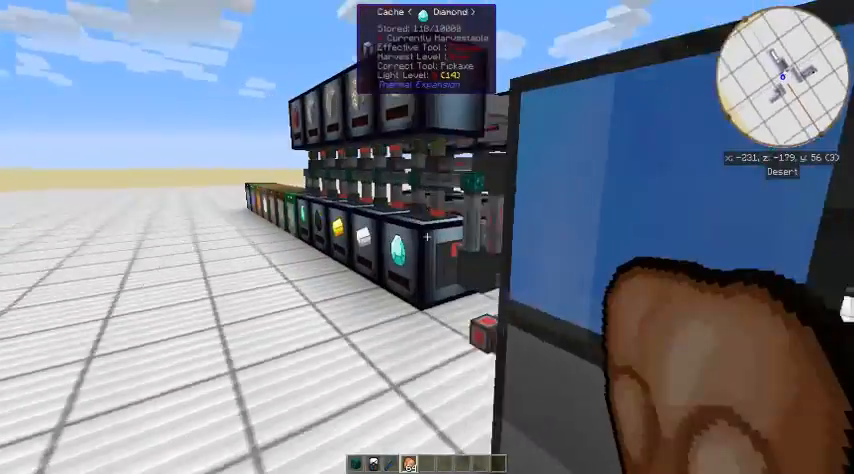
mouse_move(428, 236)
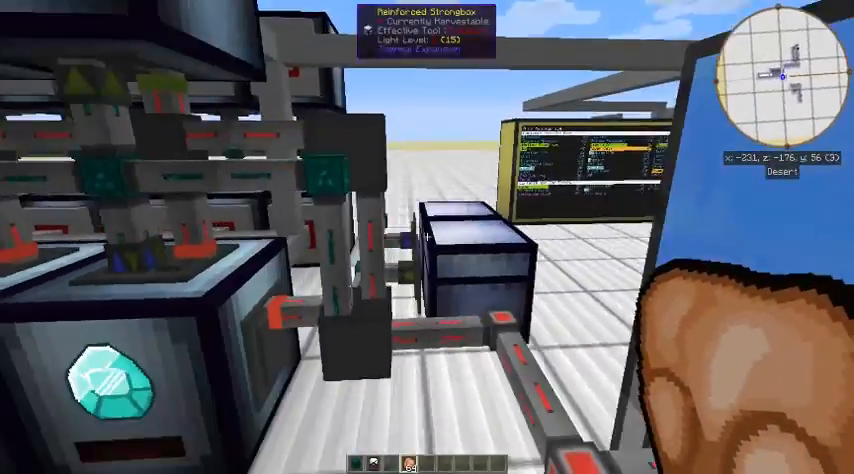